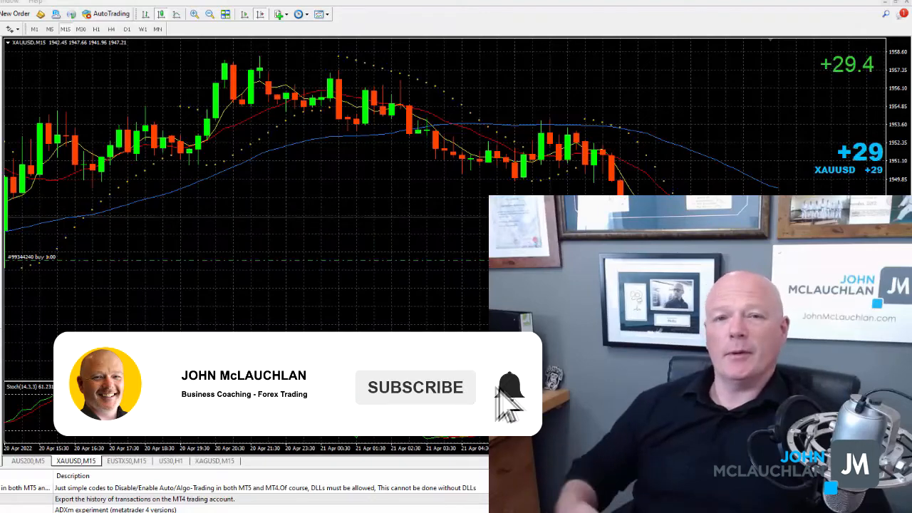
# Download Pipsometer-Pack.zip via the article's 'Download the files here' link
pyautogui.click(510, 387)
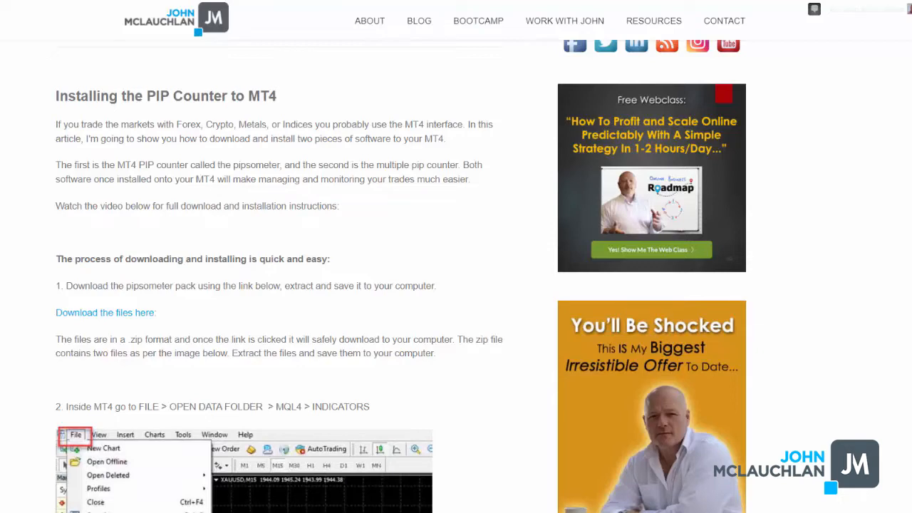
pyautogui.moveTo(39, 256)
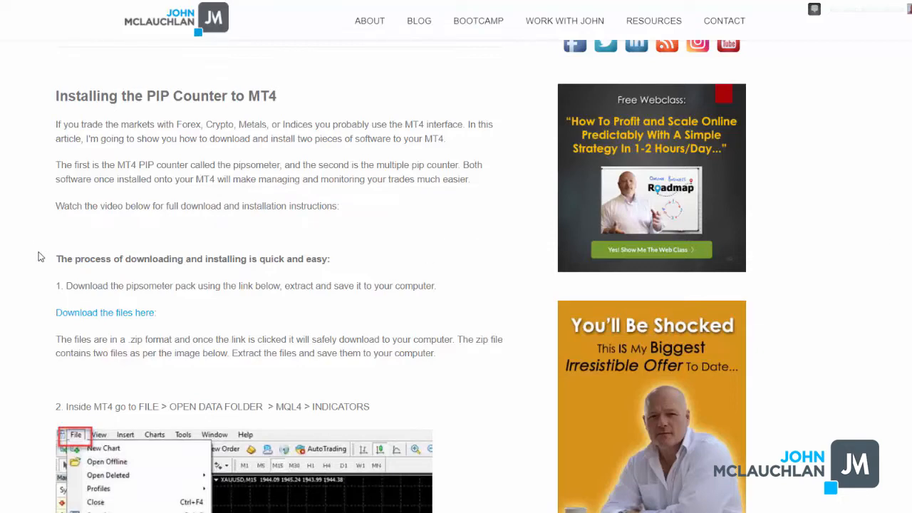
pyautogui.moveTo(20, 202)
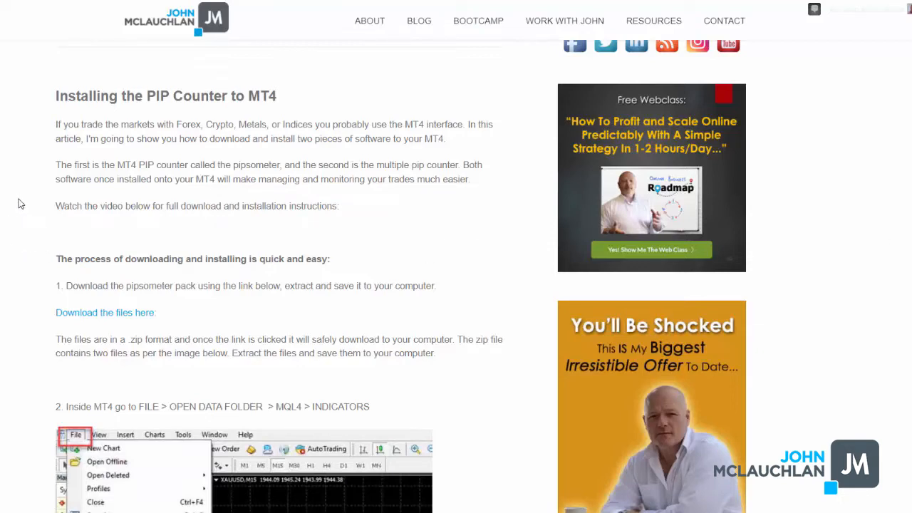
pyautogui.moveTo(2, 245)
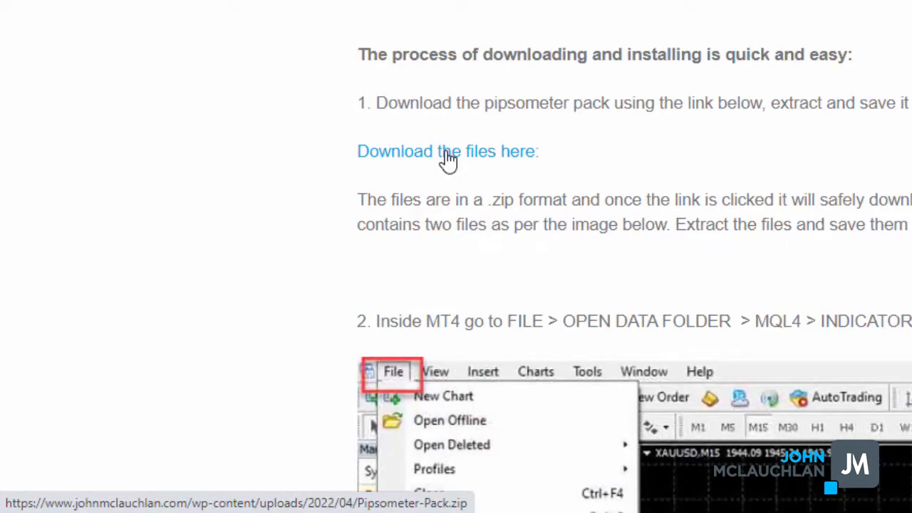
pyautogui.click(447, 151)
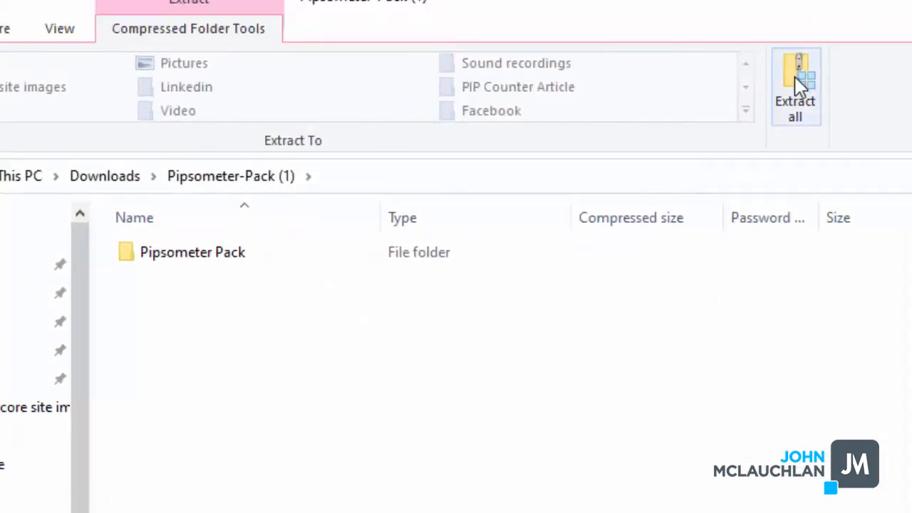
# Extract all files from the zip into the Downloads Pipsometer-Pack (1) folder
pyautogui.click(795, 85)
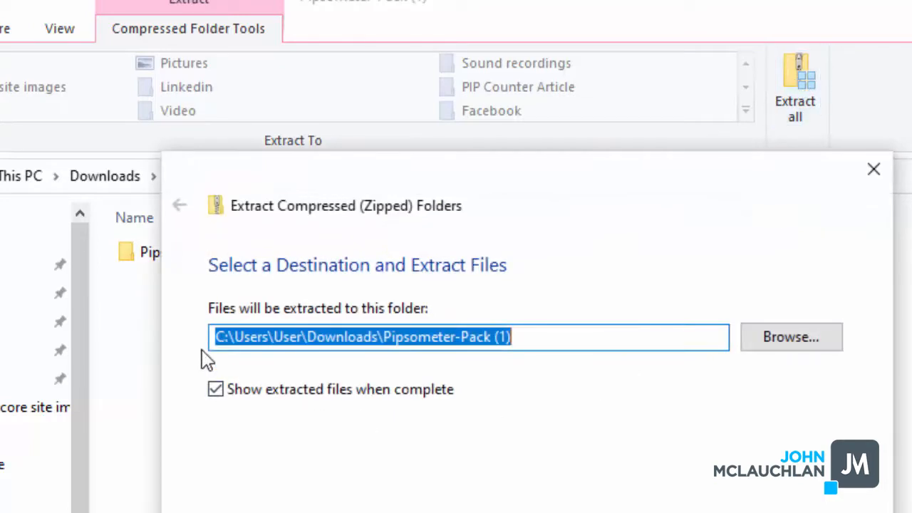
pyautogui.moveTo(526, 449)
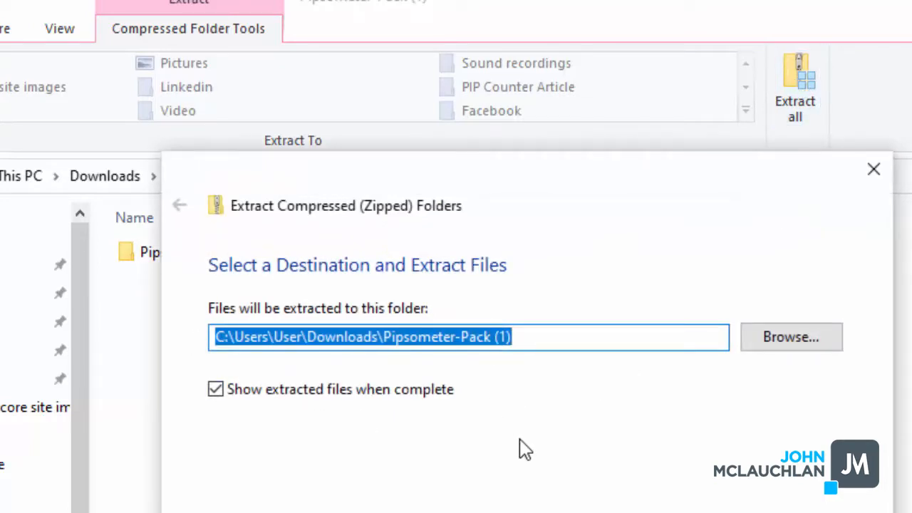
pyautogui.moveTo(499, 453)
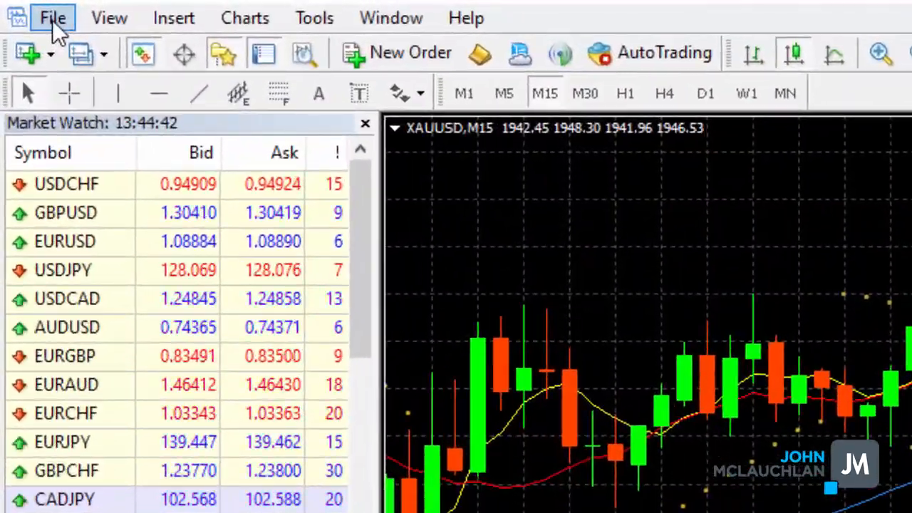
# From MT4's File > Open Data Folder, navigate into MQL4 > Indicators
pyautogui.click(53, 17)
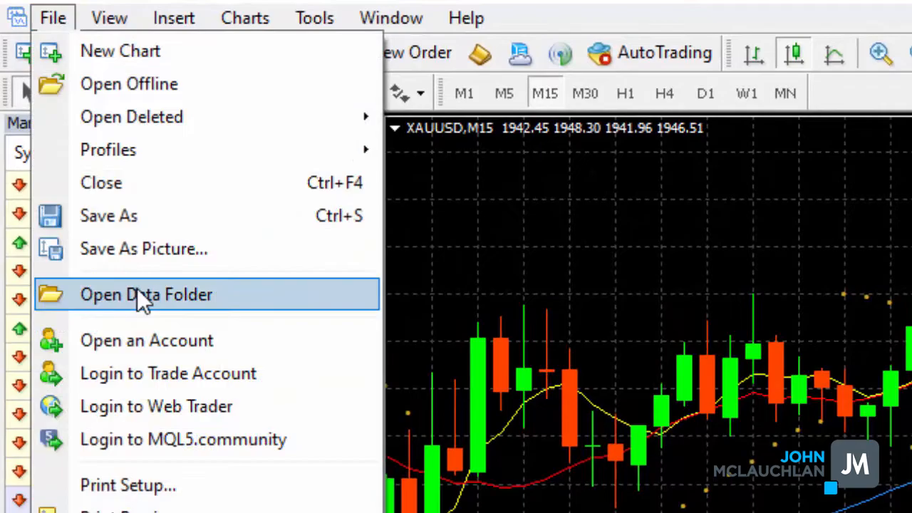
pyautogui.click(145, 294)
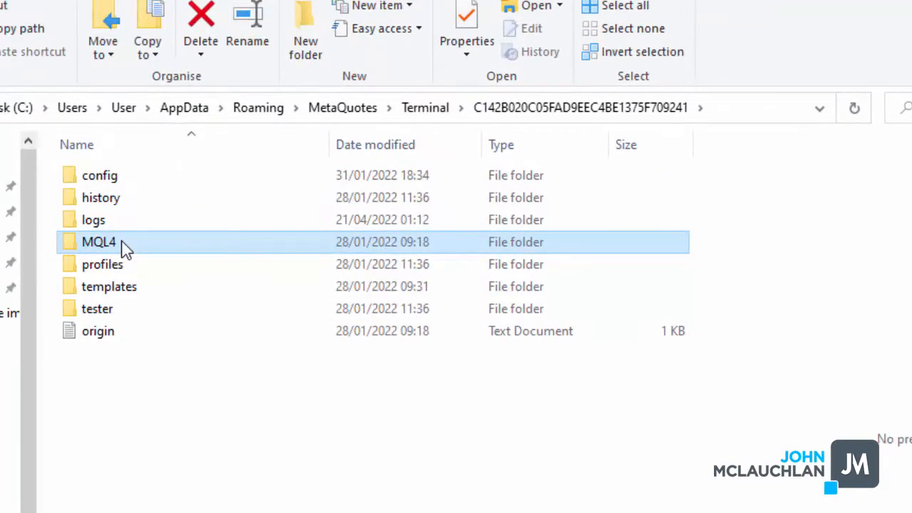
pyautogui.doubleClick(98, 242)
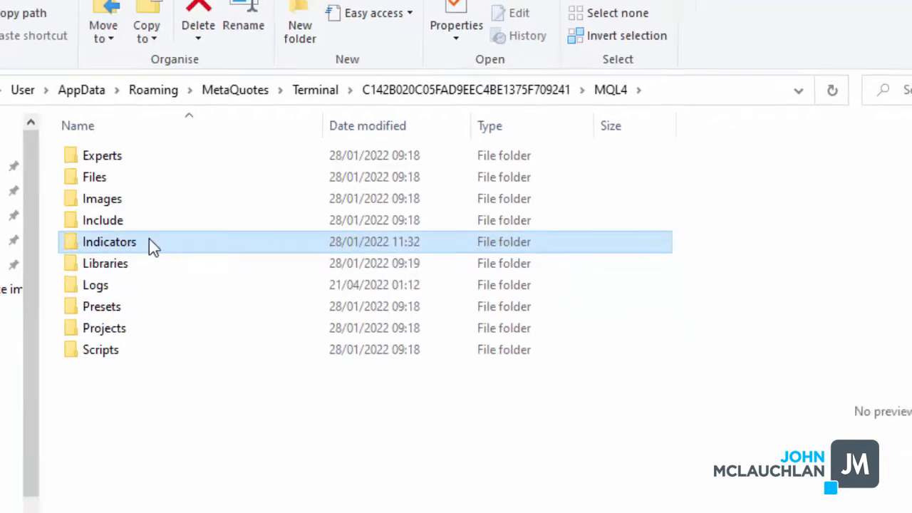
pyautogui.doubleClick(108, 242)
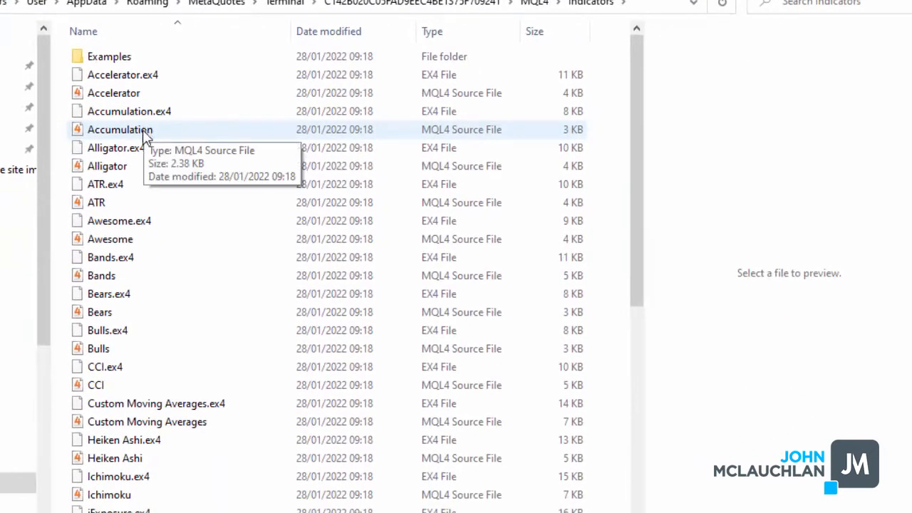
pyautogui.moveTo(179, 184)
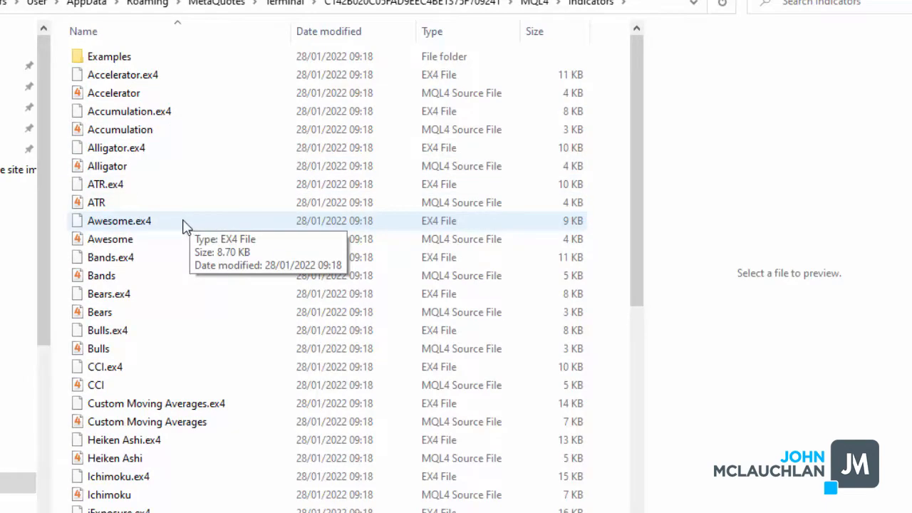
pyautogui.moveTo(639, 107)
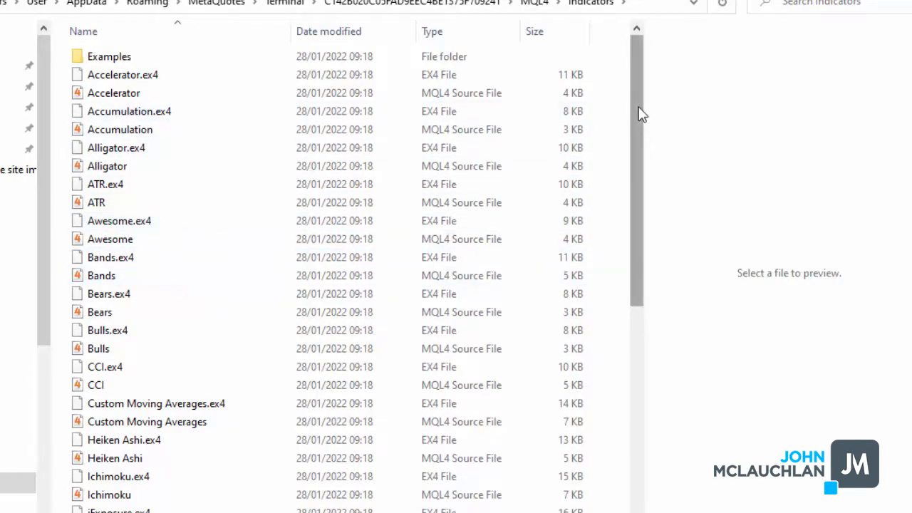
pyautogui.scroll(-3)
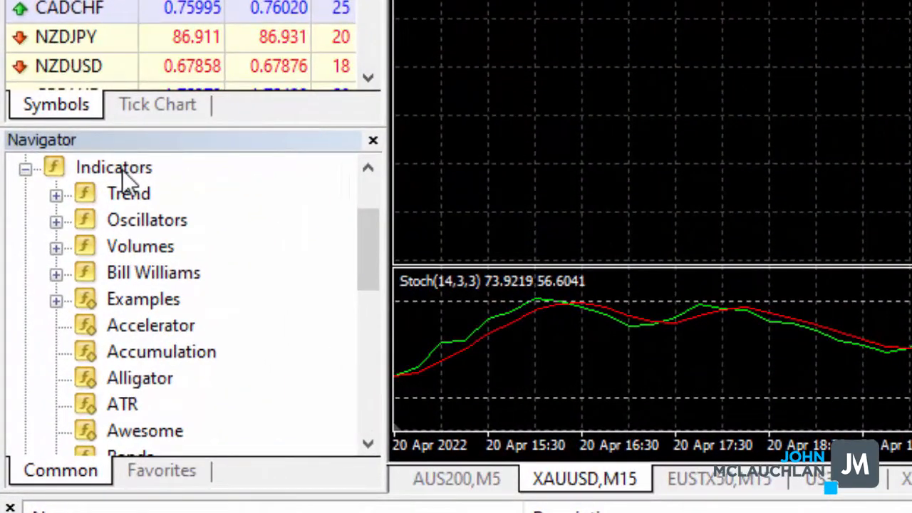
# Refresh the Navigator's Indicators list and locate pipsometer_decimal
pyautogui.rightClick(114, 166)
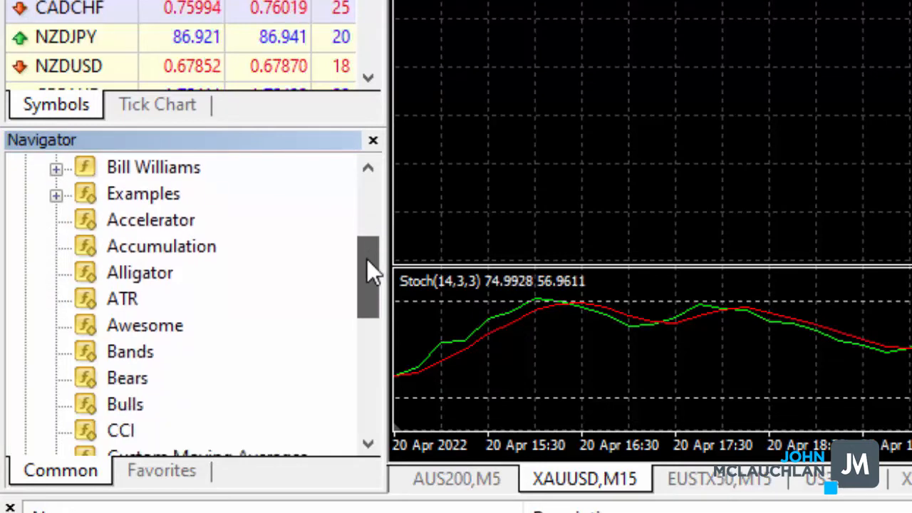
pyautogui.scroll(-3)
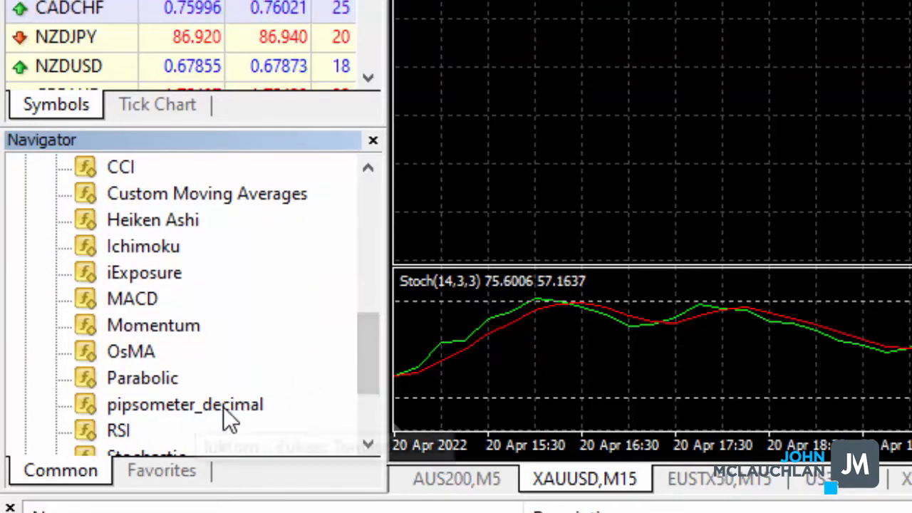
pyautogui.scroll(-3)
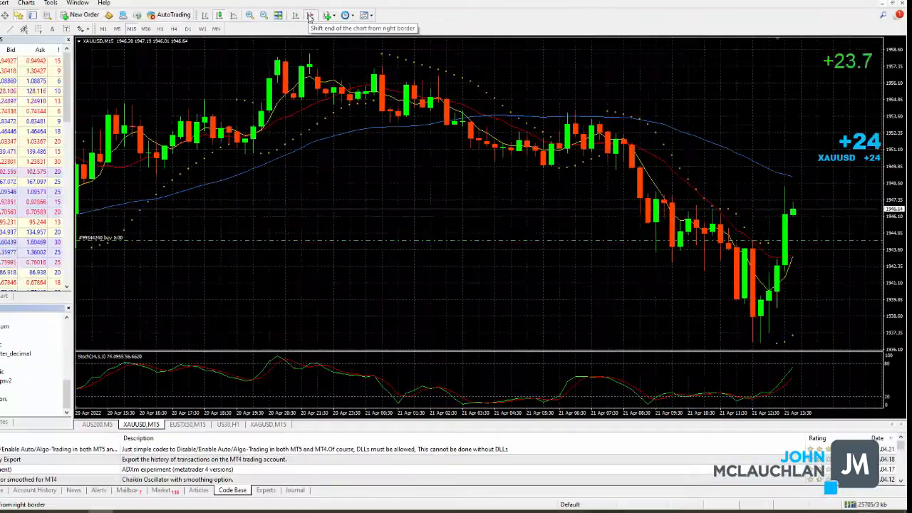
pyautogui.click(311, 15)
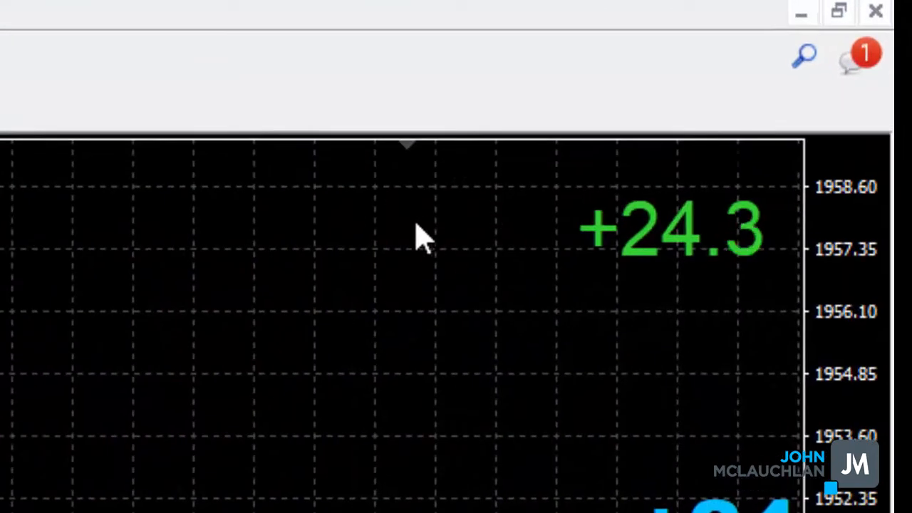
pyautogui.moveTo(411, 157)
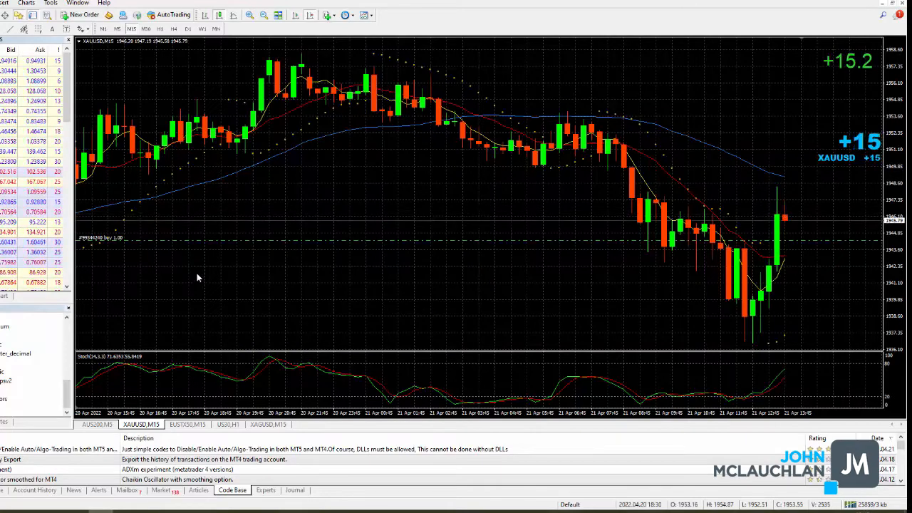
pyautogui.moveTo(345, 214)
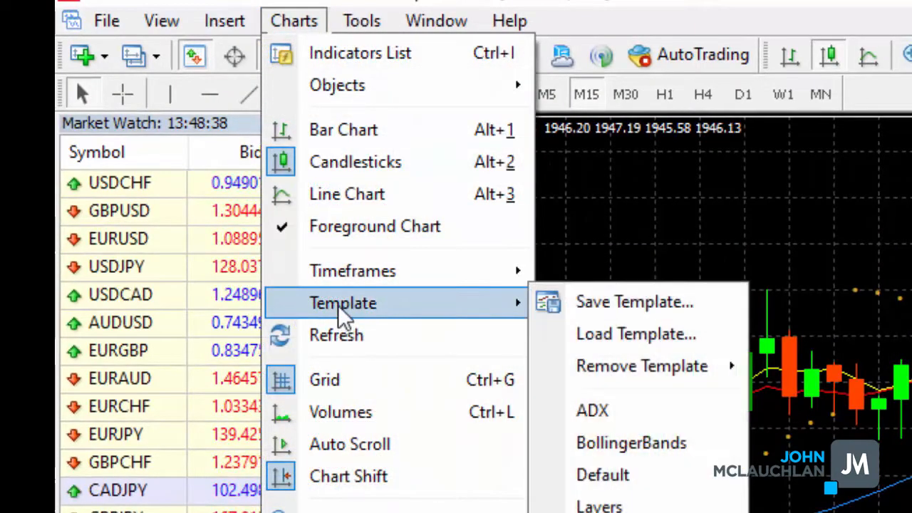
pyautogui.moveTo(634, 302)
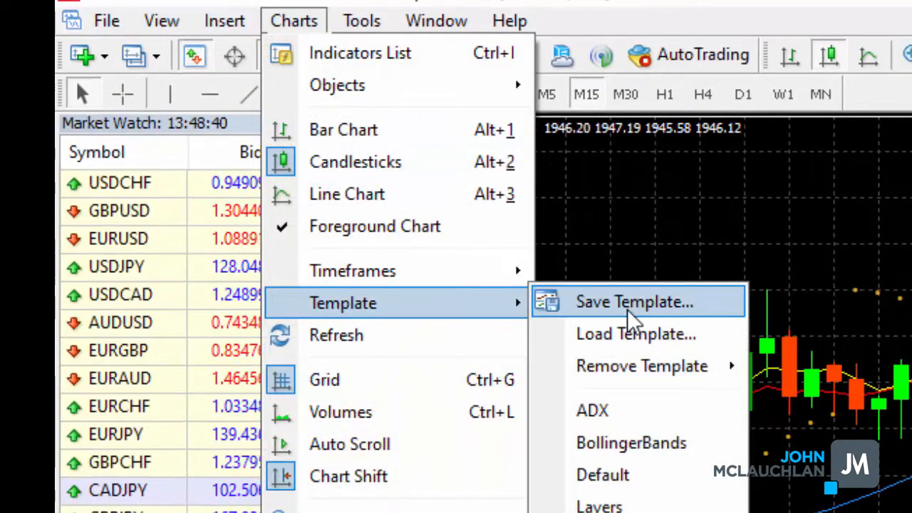
# Save the chart's current setup over Default.tpl in the templates folder
pyautogui.click(632, 302)
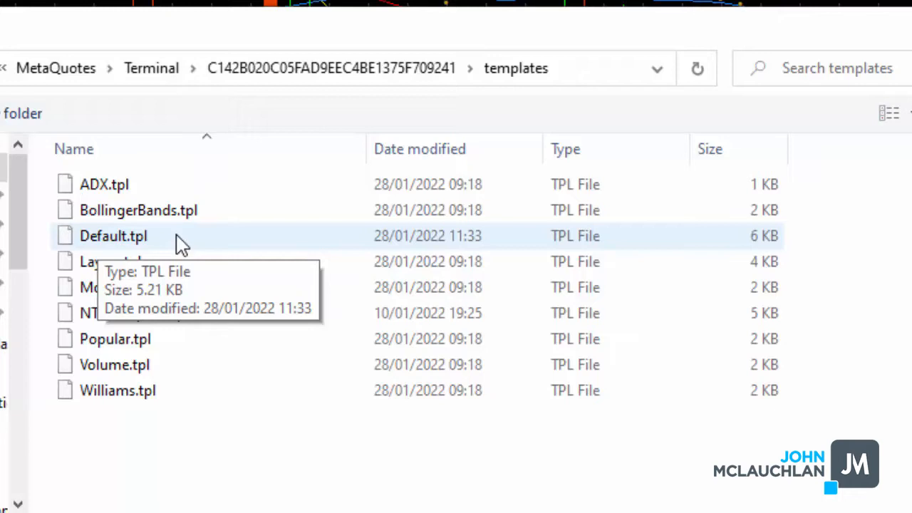
pyautogui.moveTo(155, 245)
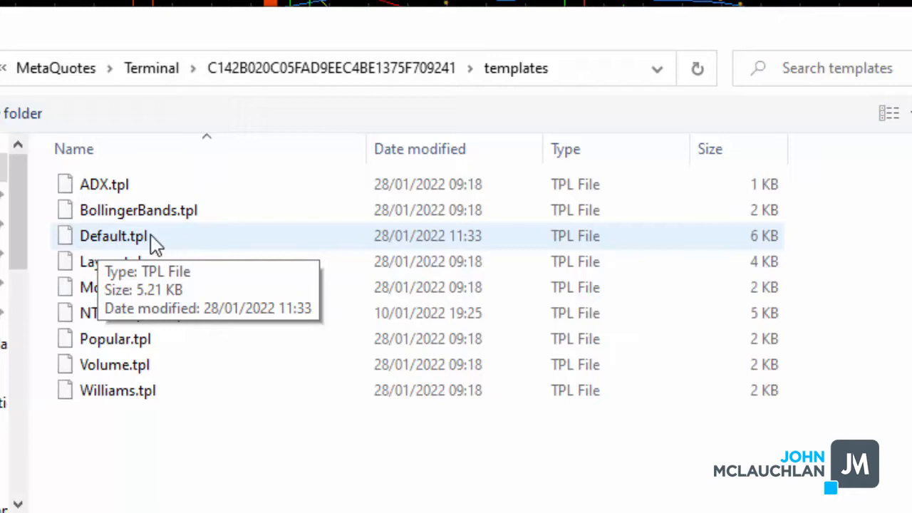
pyautogui.moveTo(188, 246)
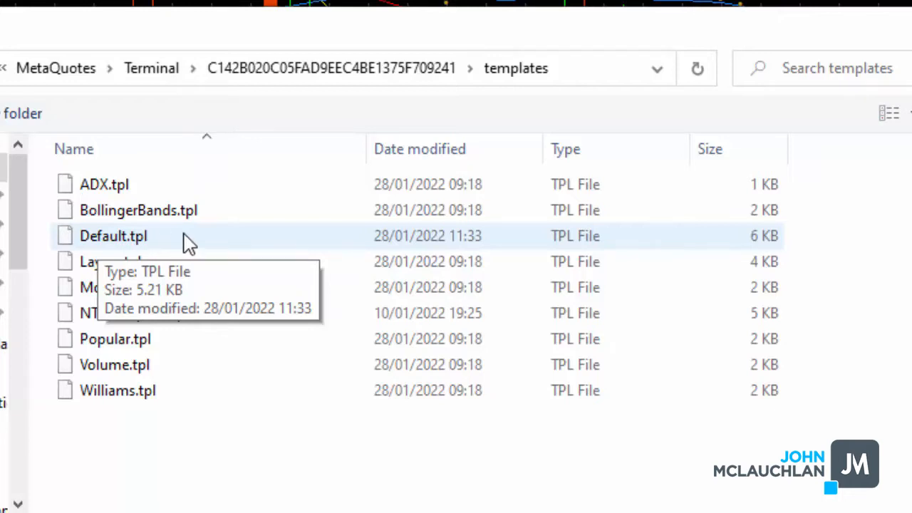